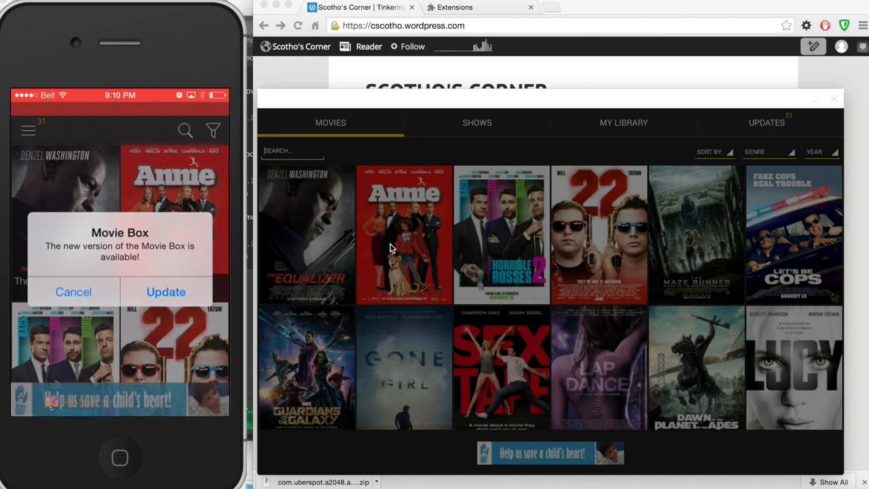
Scroll the blog post to its Windows, Mac, Linux and ChromeOS install instructions
click(73, 290)
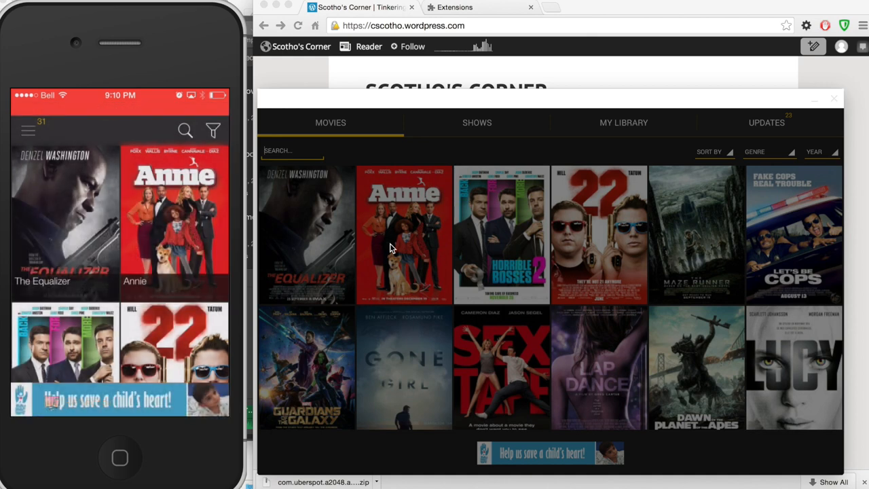
click(29, 130)
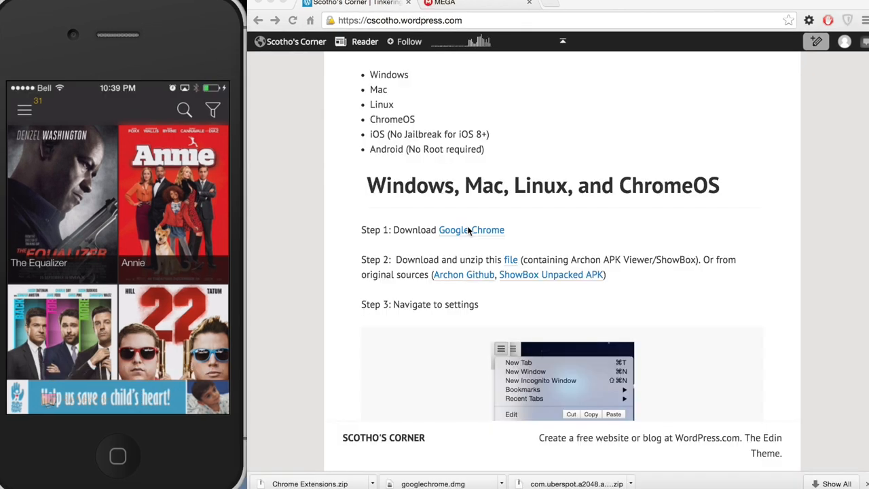
mouse_move(471, 255)
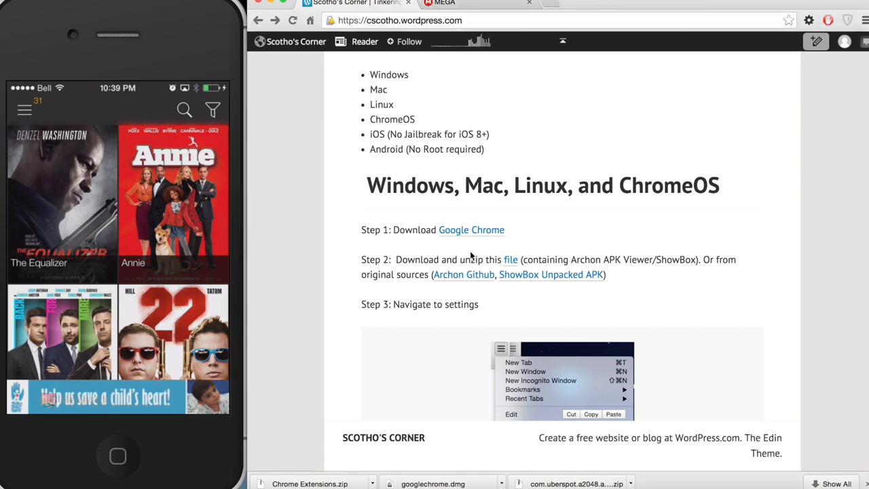
mouse_move(471, 230)
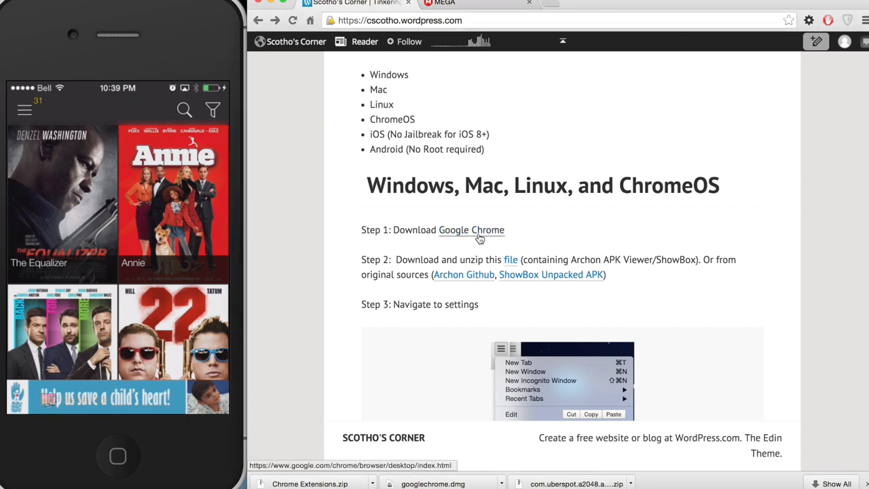
right_click(471, 230)
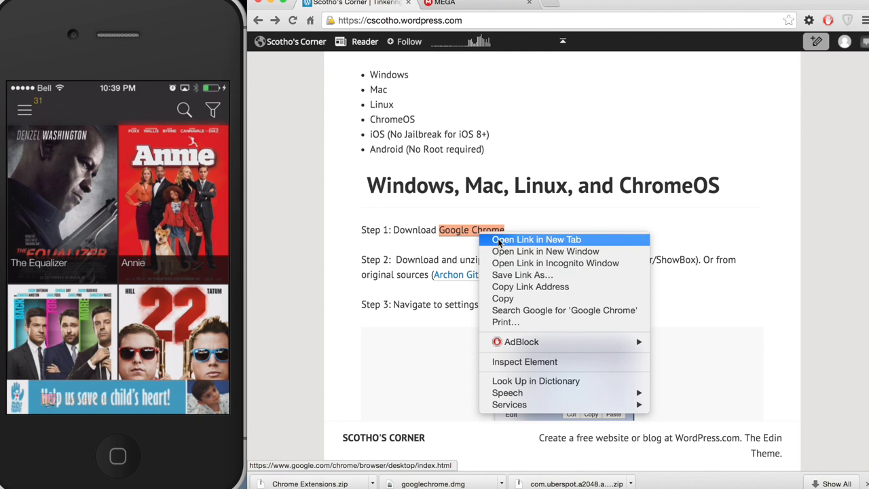
click(535, 239)
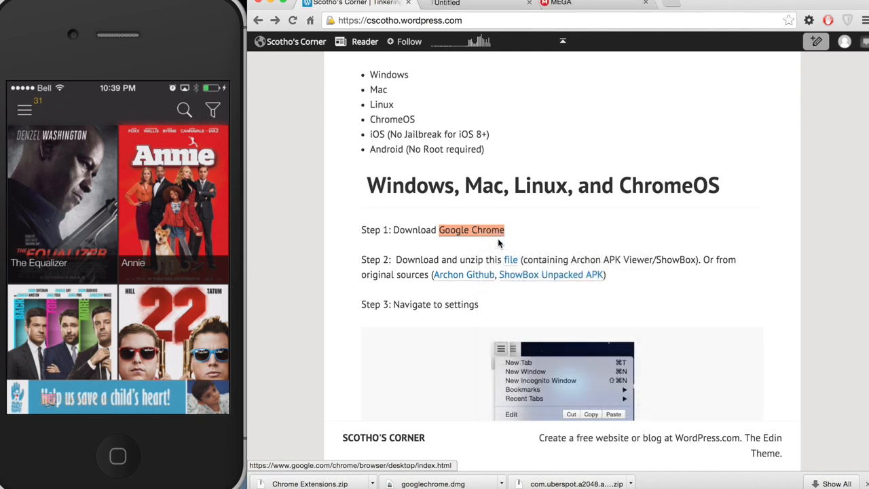
click(471, 230)
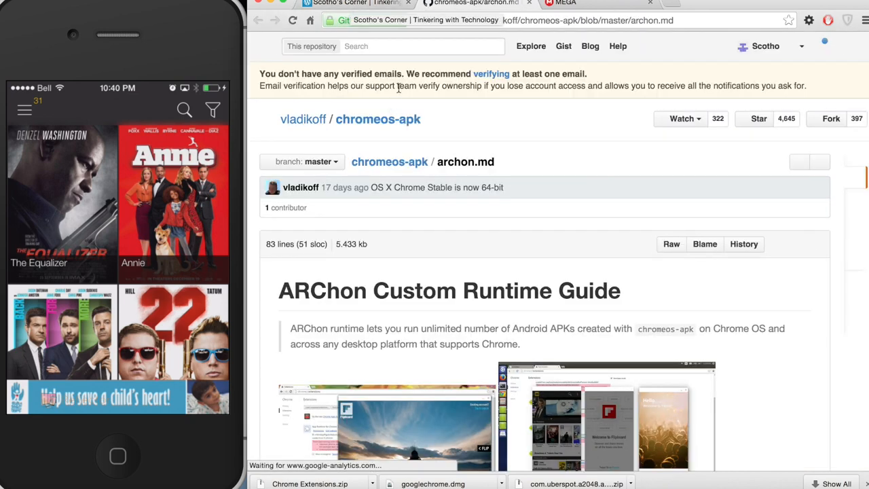
double_click(543, 328)
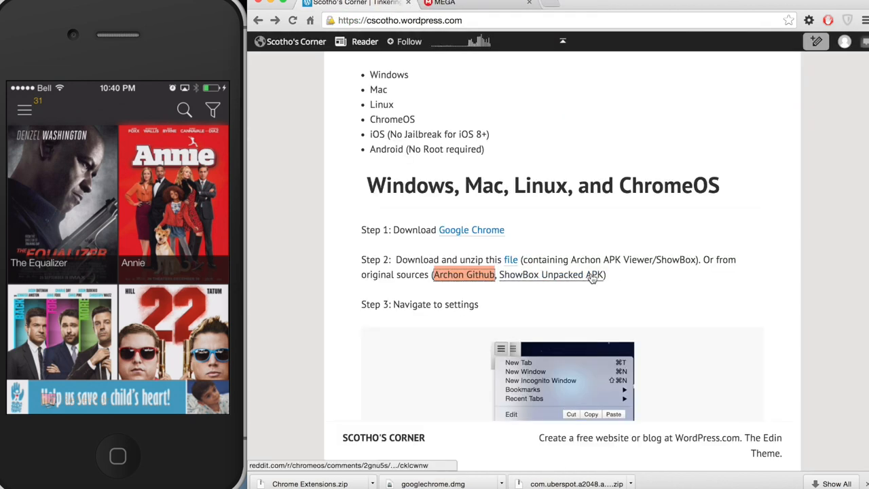
mouse_move(595, 246)
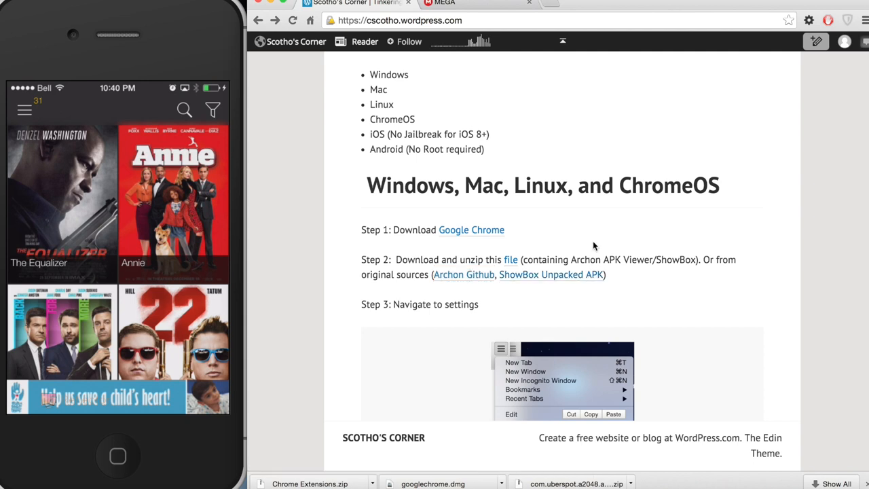
mouse_move(586, 248)
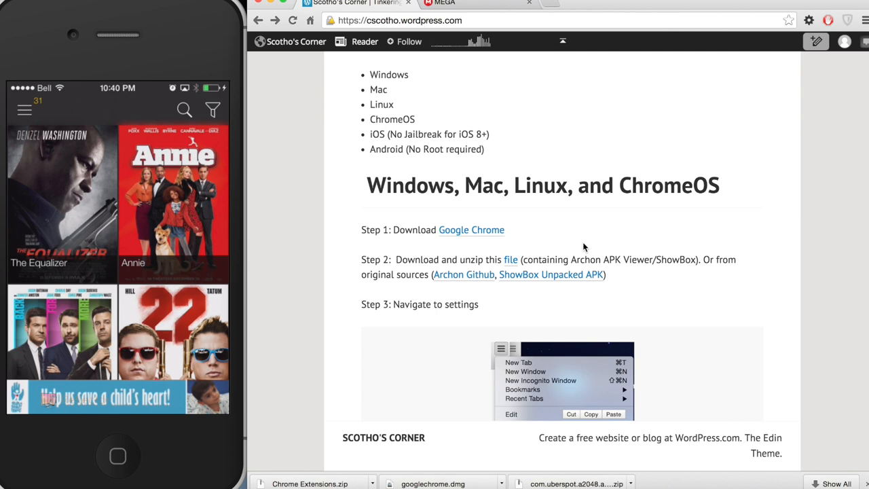
mouse_move(526, 75)
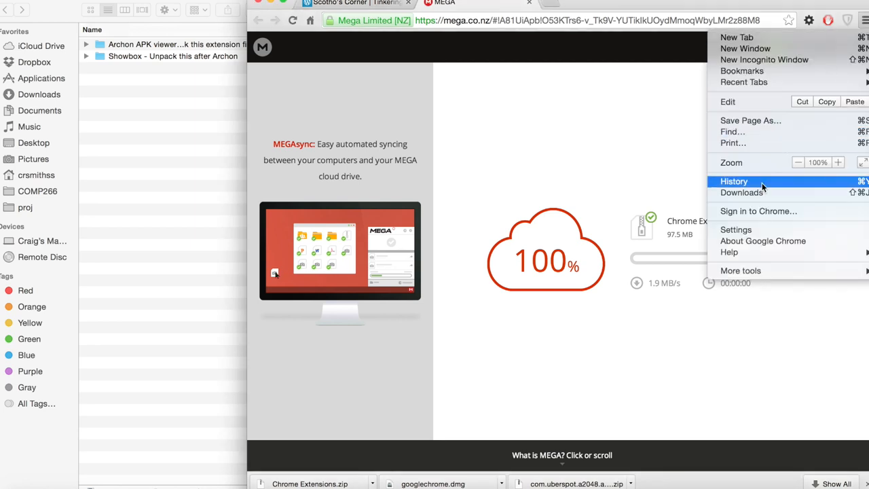
Open Chrome's Settings page from the menu once the MEGA download completes
click(736, 230)
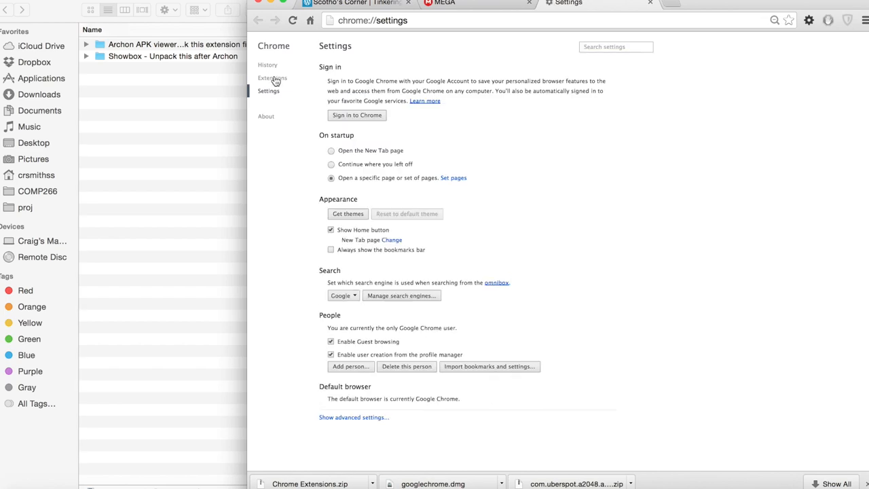
Enable Developer mode in Extensions and load the Archon folder as an unpacked extension
click(271, 77)
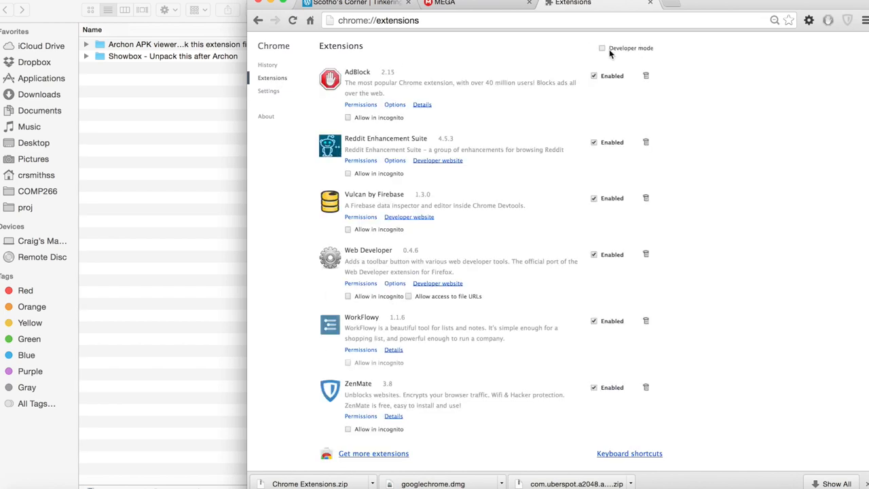
click(601, 48)
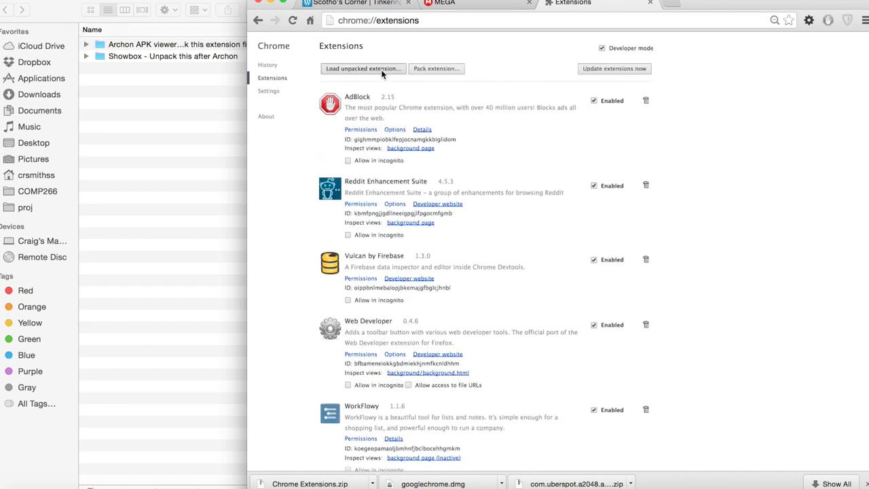
click(364, 68)
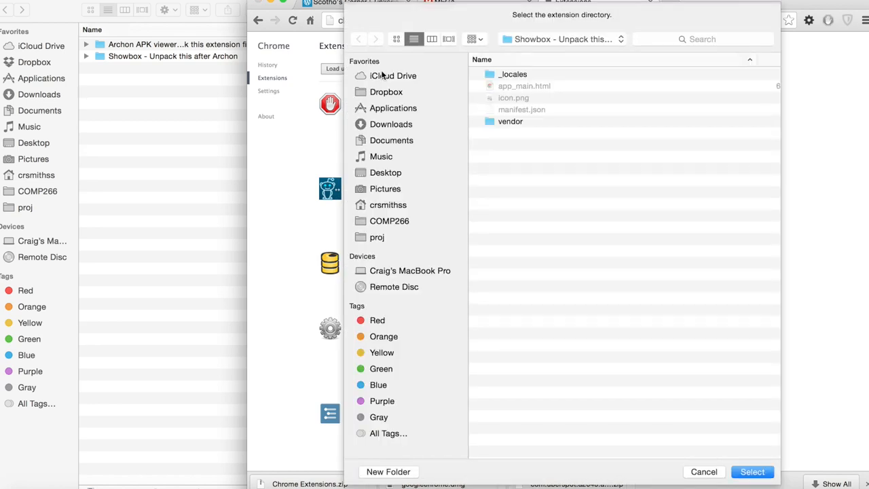
mouse_move(570, 46)
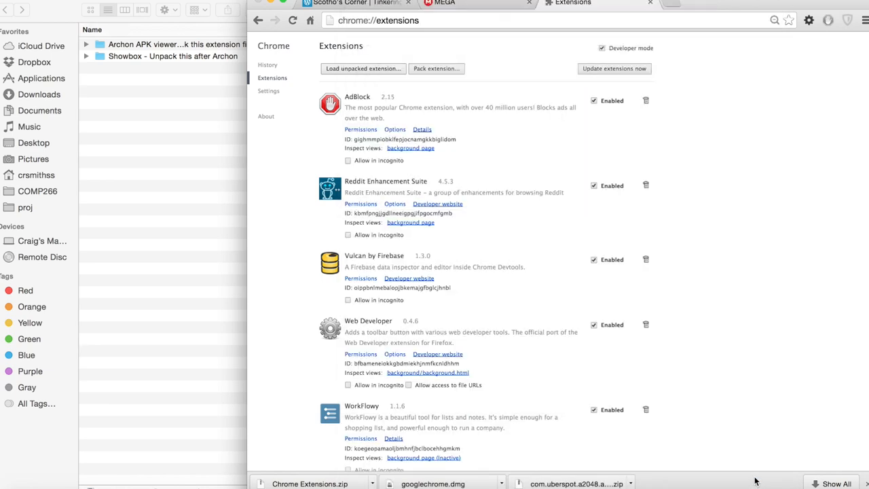
click(363, 68)
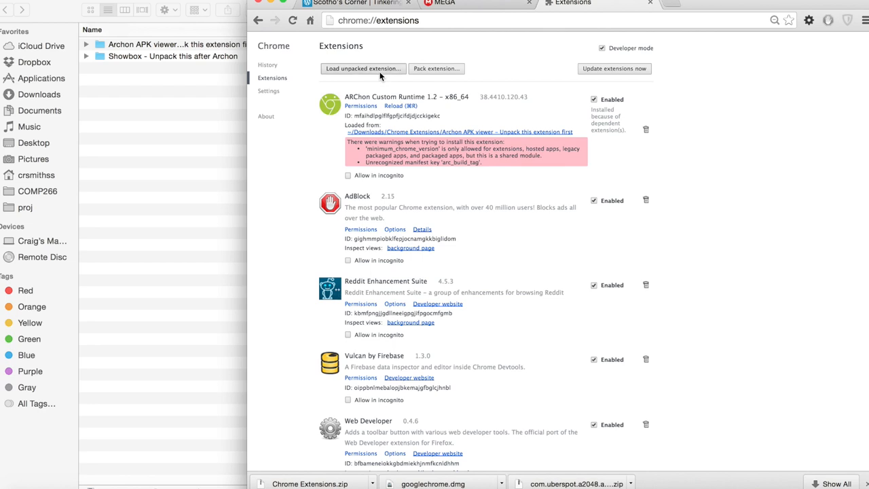
Load the Showbox folder from Chrome Extensions as a second unpacked extension
click(363, 68)
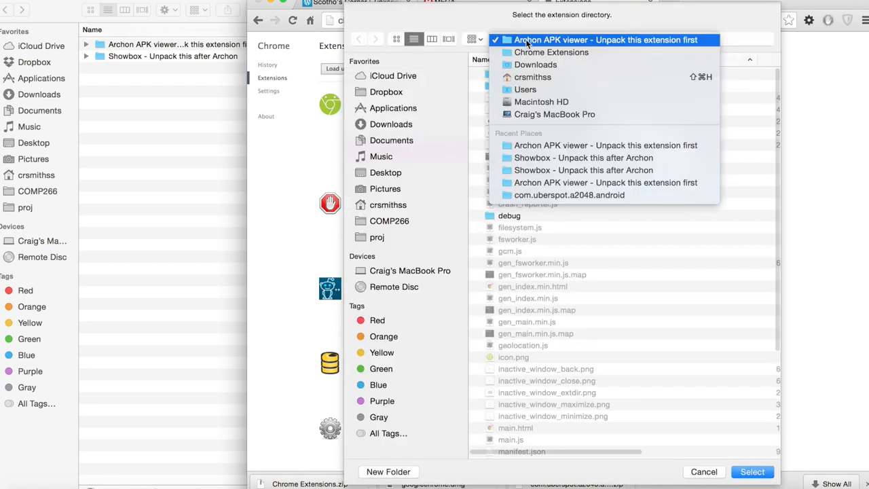
click(552, 52)
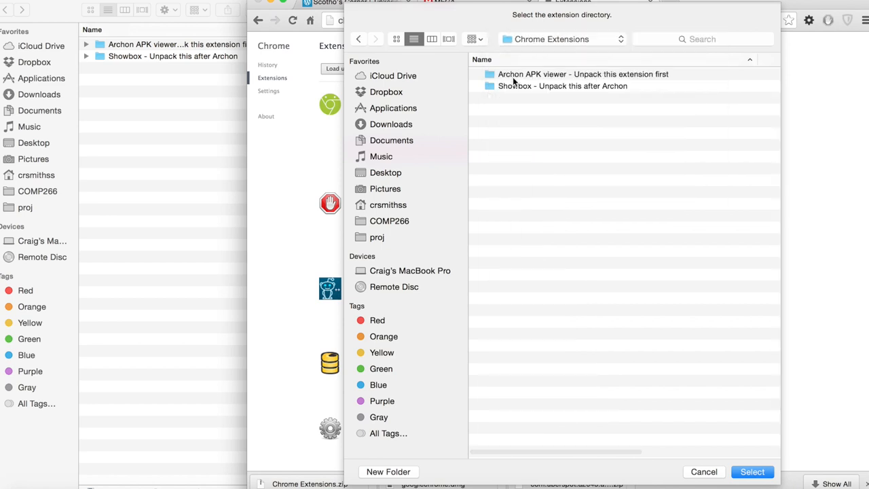
double_click(562, 86)
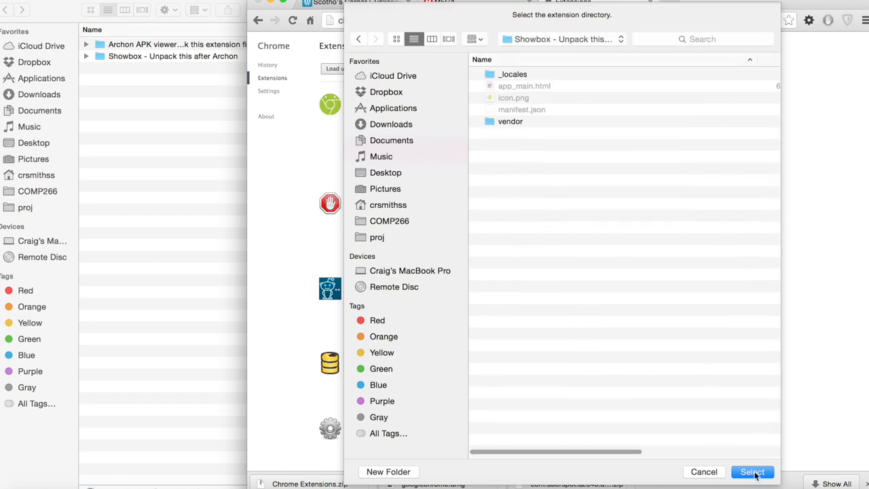
click(752, 473)
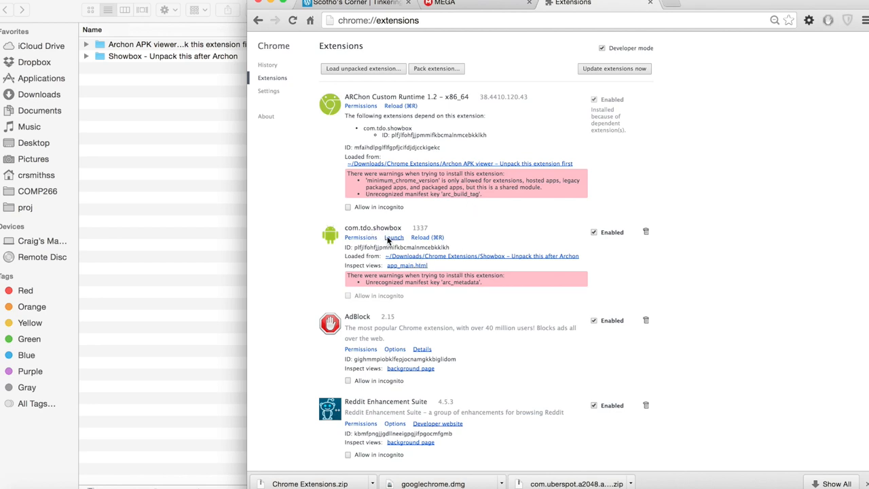
Launch ShowBox, defer its update prompt and select The Equalizer from the movies grid
click(394, 236)
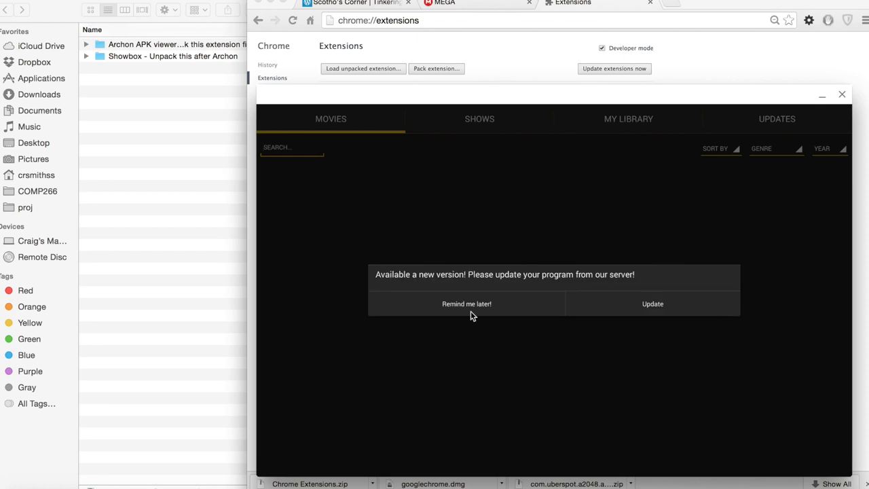
click(651, 304)
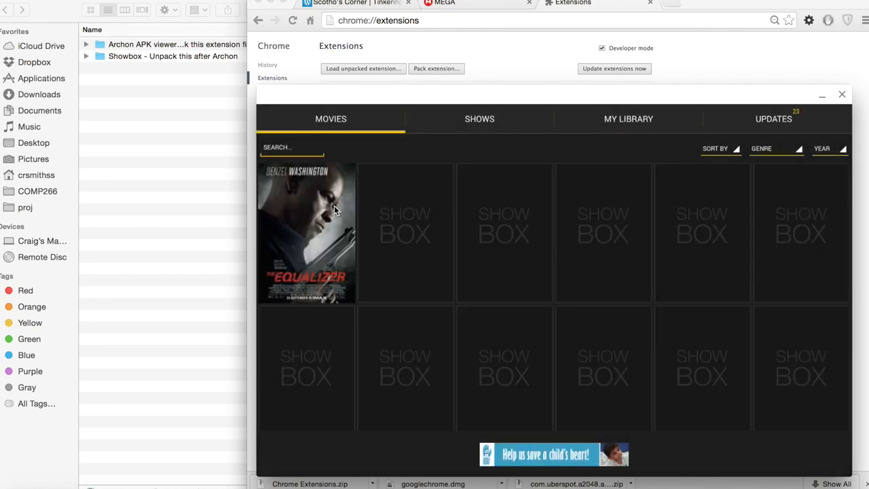
click(306, 234)
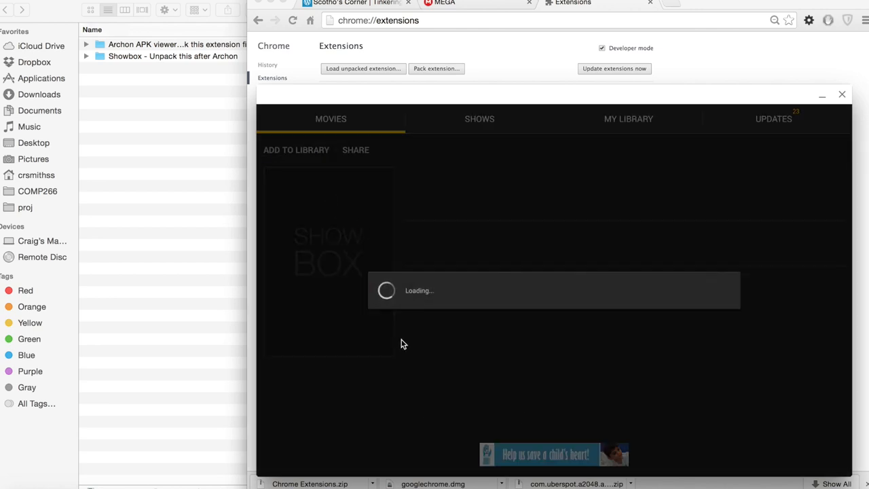